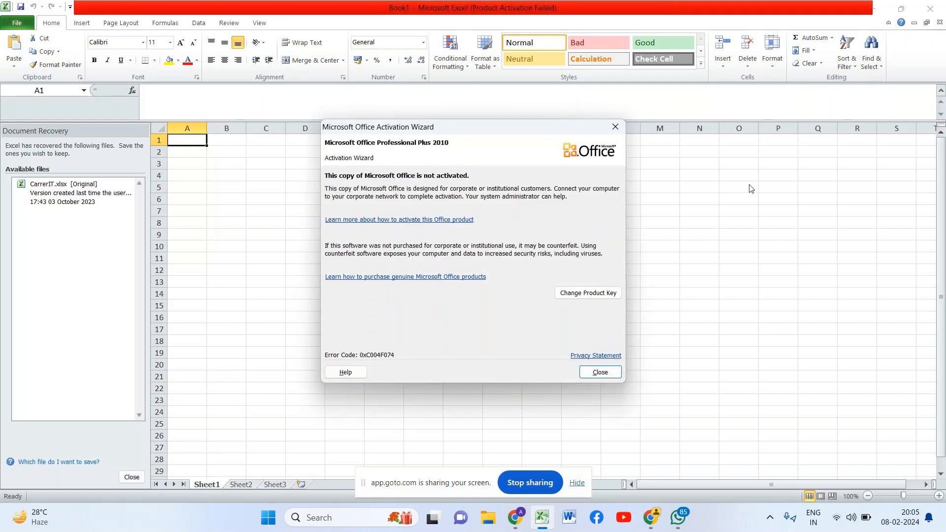
Step: Close the Microsoft Office Activation Wizard notice
{"action": "left_click", "coordinate": [598, 372]}
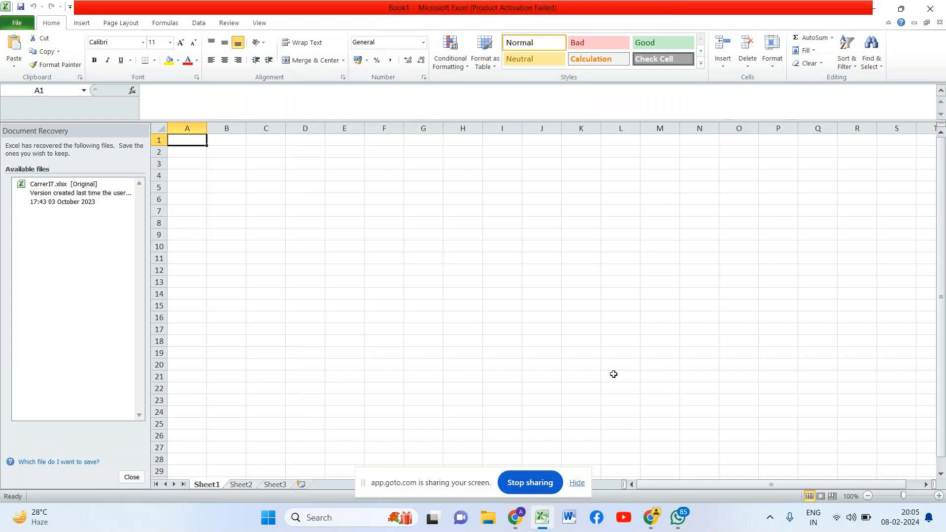
{"action": "mouse_move", "coordinate": [343, 438]}
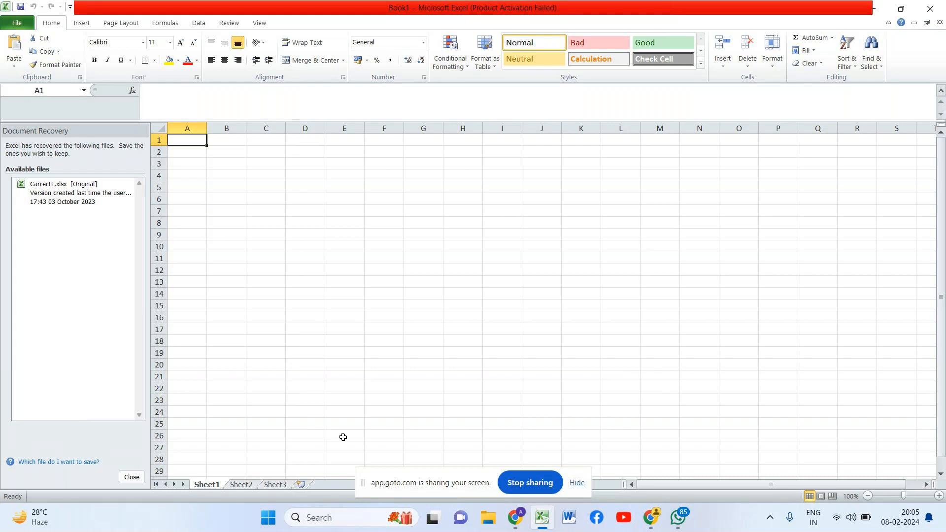
Step: Enter 'Amar' in cell K13 and zoom the sheet in to 120%
{"action": "left_click", "coordinate": [131, 481]}
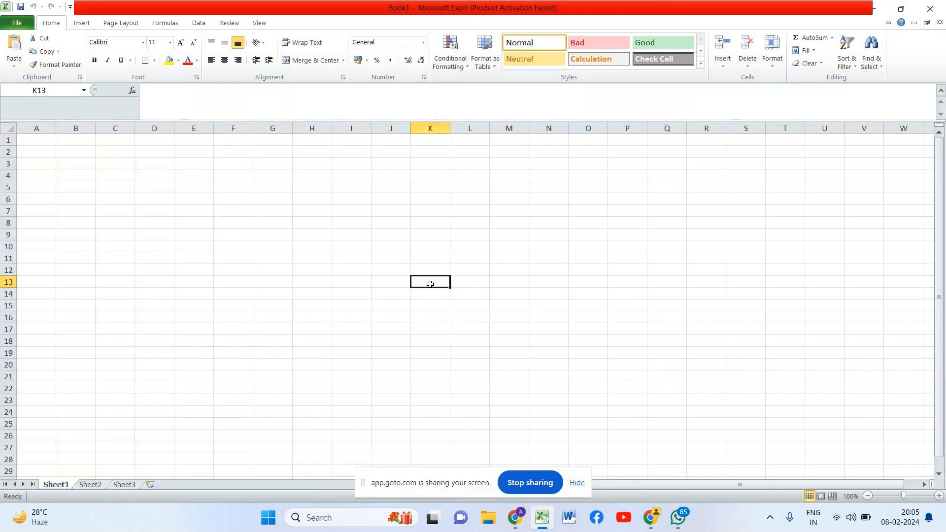
{"action": "type", "text": "Amar"}
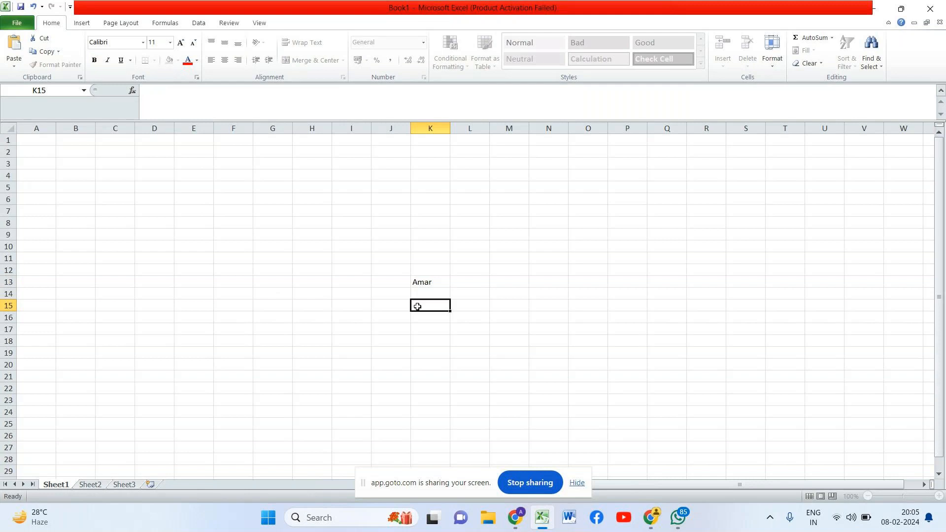
{"action": "left_click", "coordinate": [892, 497]}
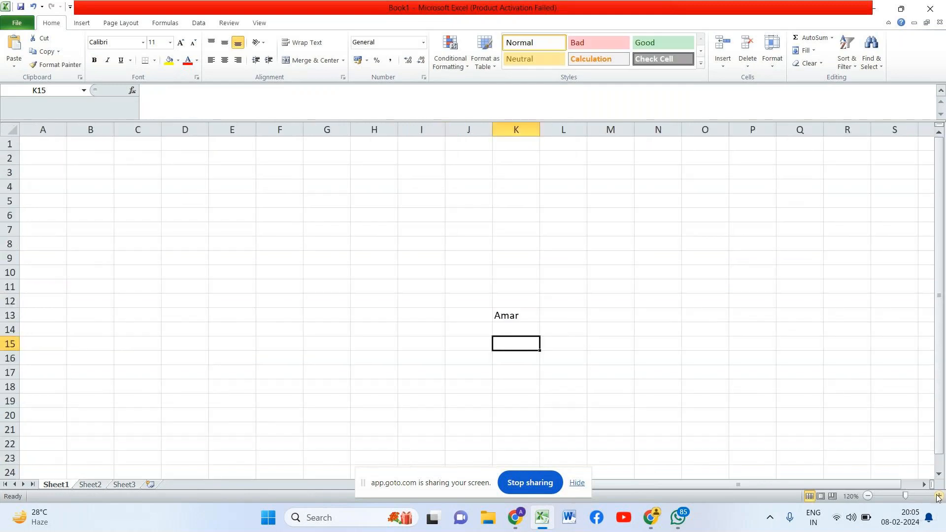
Step: Draw a straight downward arrow ending just above K13
{"action": "left_click", "coordinate": [81, 22]}
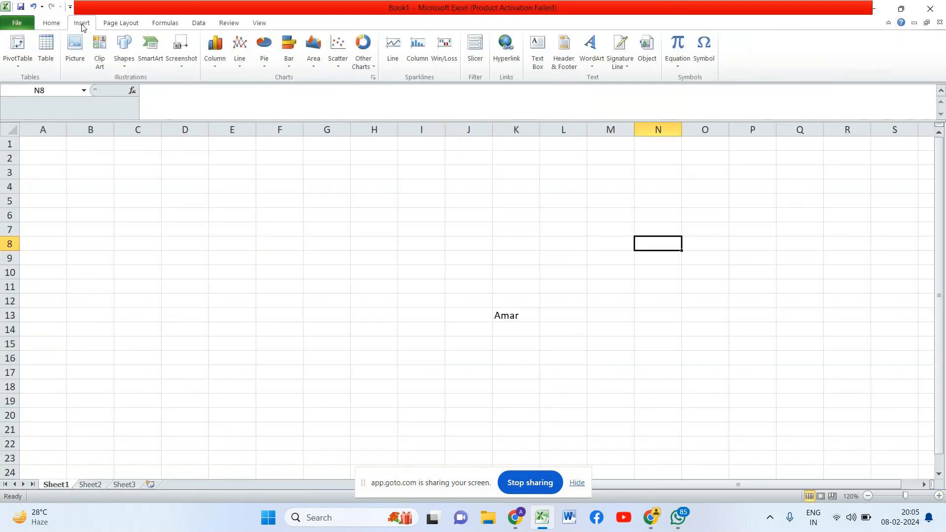
{"action": "left_click", "coordinate": [124, 49]}
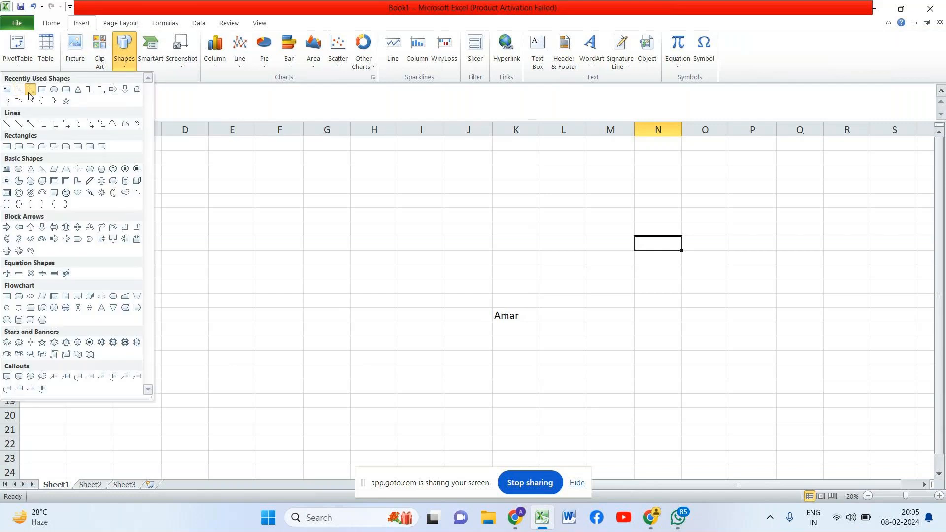
{"action": "left_click", "coordinate": [18, 89]}
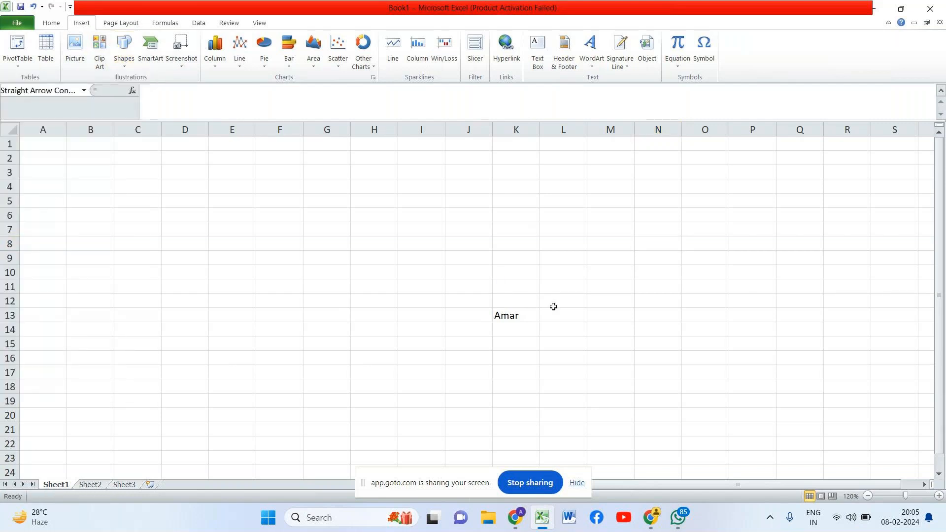
{"action": "left_click_drag", "start_coordinate": [500, 267], "coordinate": [502, 307]}
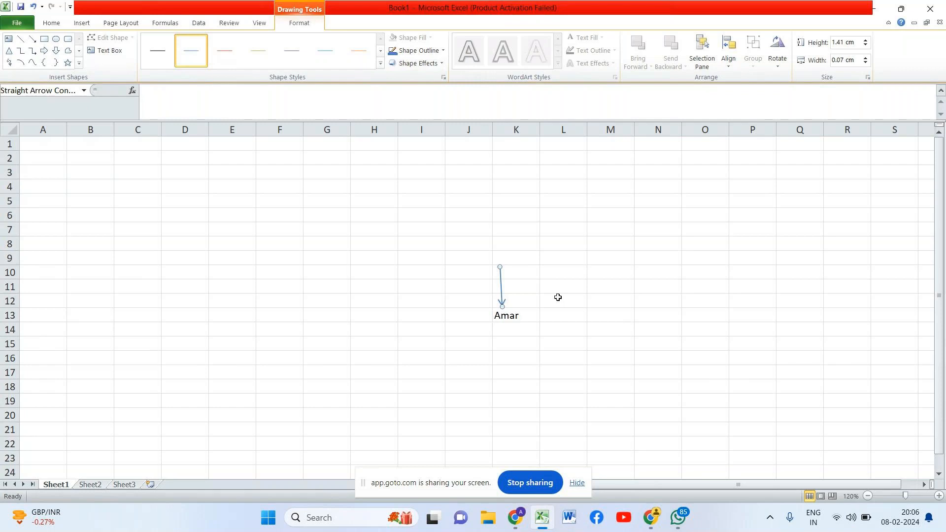
Step: Start typing 'Tourist' into cell L12 beside the arrow
{"action": "left_click", "coordinate": [562, 300]}
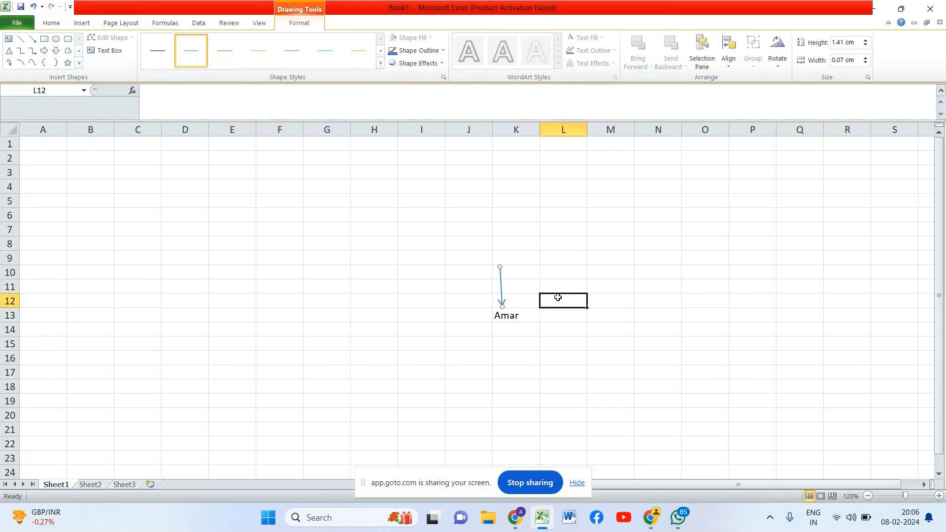
{"action": "type", "text": "Tourist"}
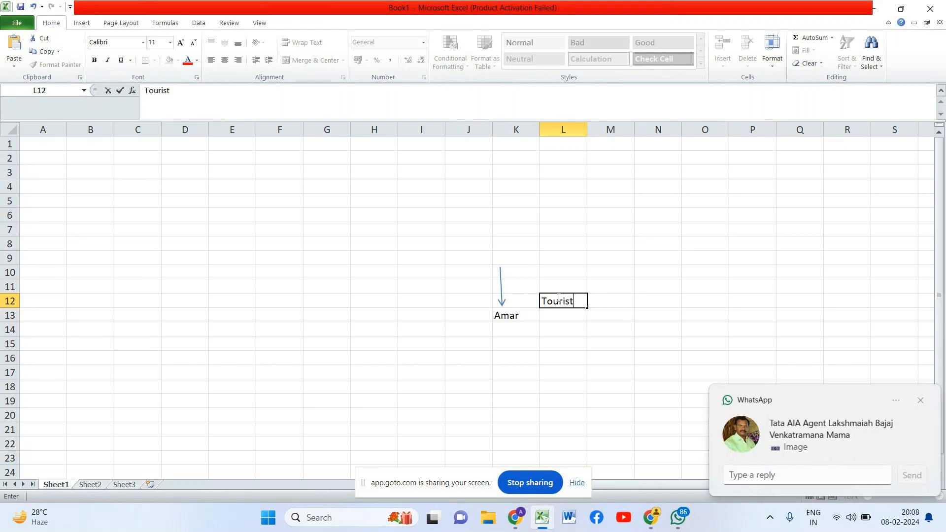
Step: Enter Tourisum, matri and dice in F4:F6, with 'fb' in G4 and G5
{"action": "left_click", "coordinate": [920, 401]}
{"action": "type", "text": "Tou"}
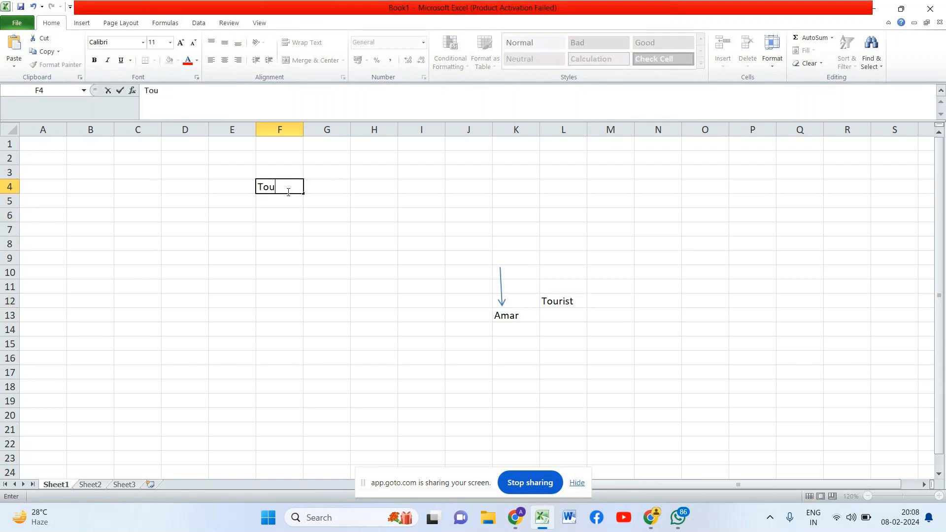
{"action": "type", "text": "ris"}
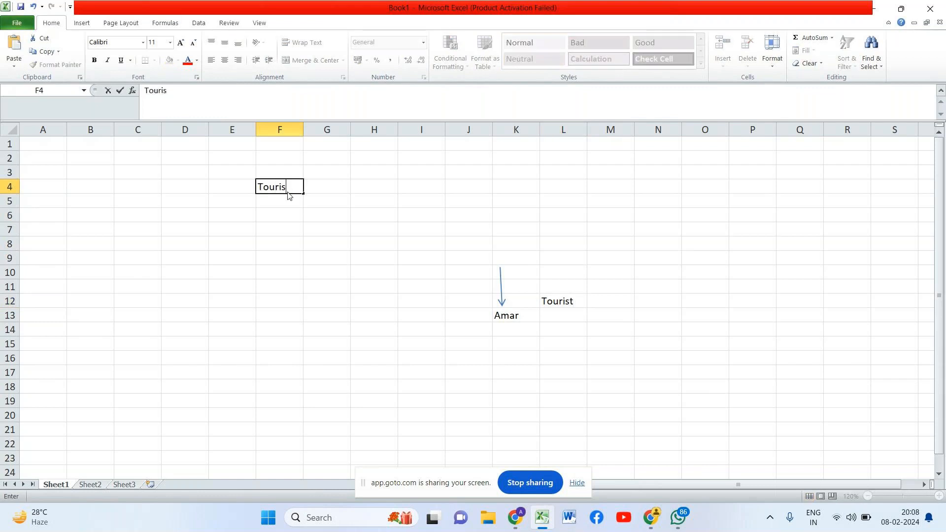
{"action": "type", "text": "um"}
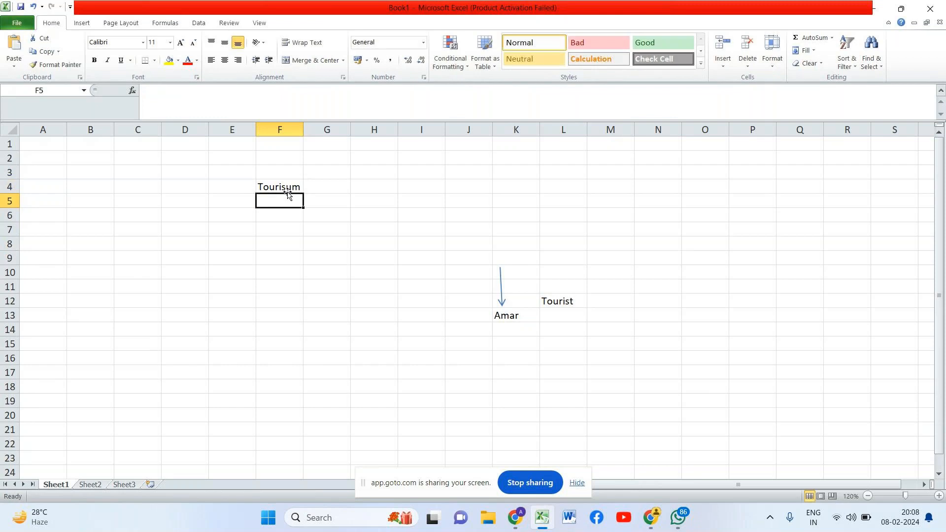
{"action": "type", "text": "matri"}
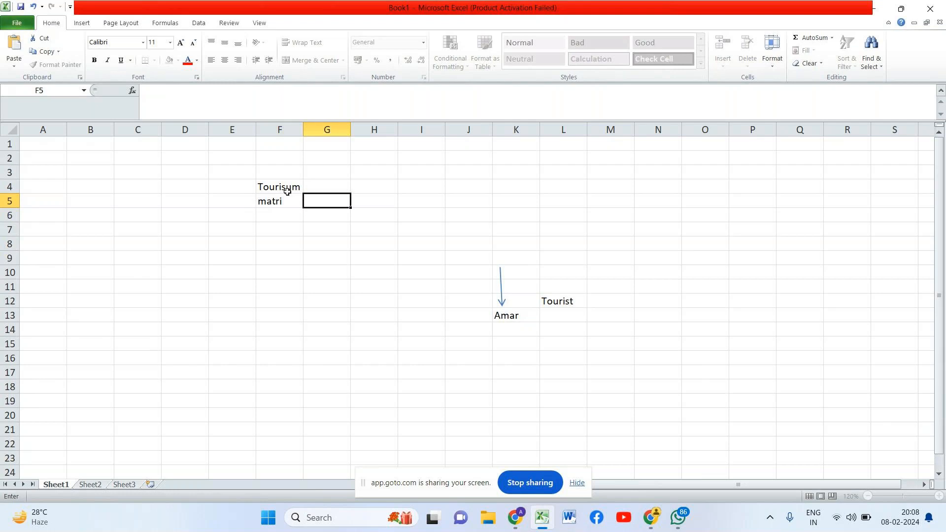
{"action": "type", "text": "fb"}
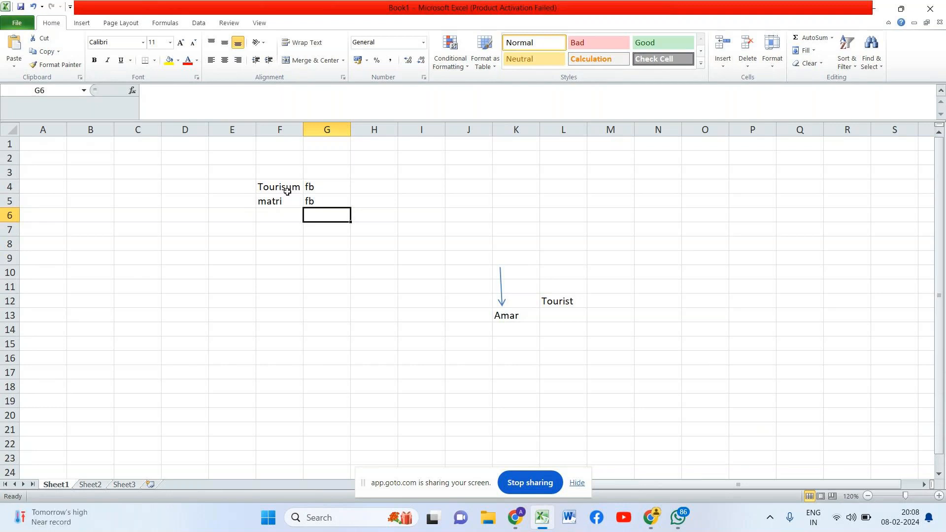
{"action": "type", "text": "dice"}
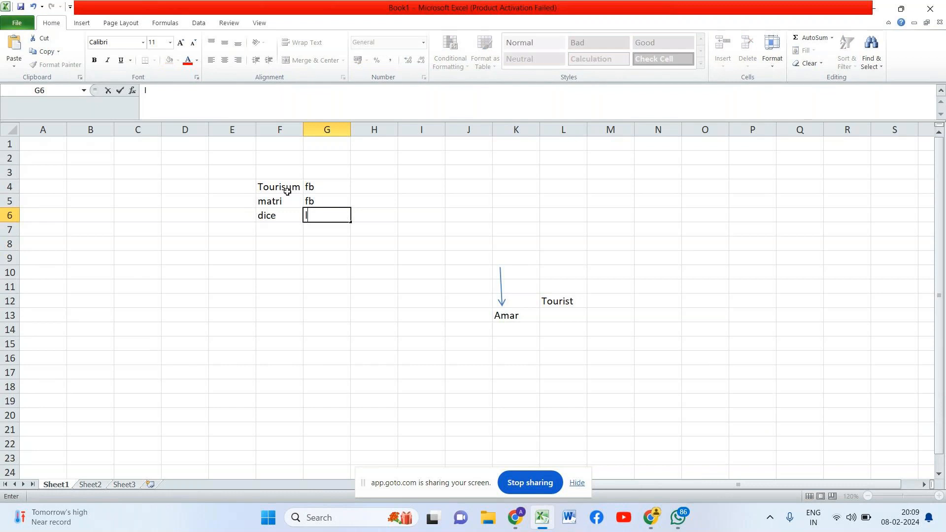
Step: Enter 'linked' in G6 and 'car' in F7, then move to F8
{"action": "type", "text": "linked"}
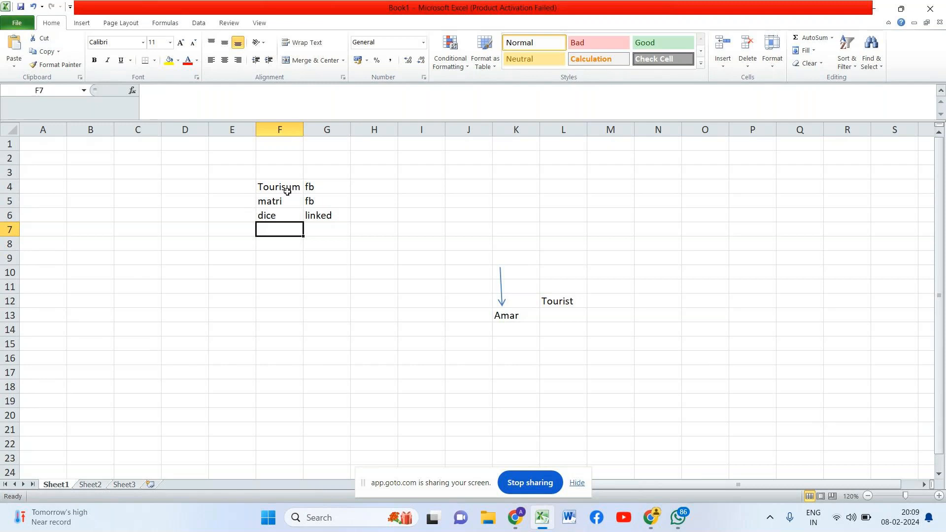
{"action": "type", "text": "ca"}
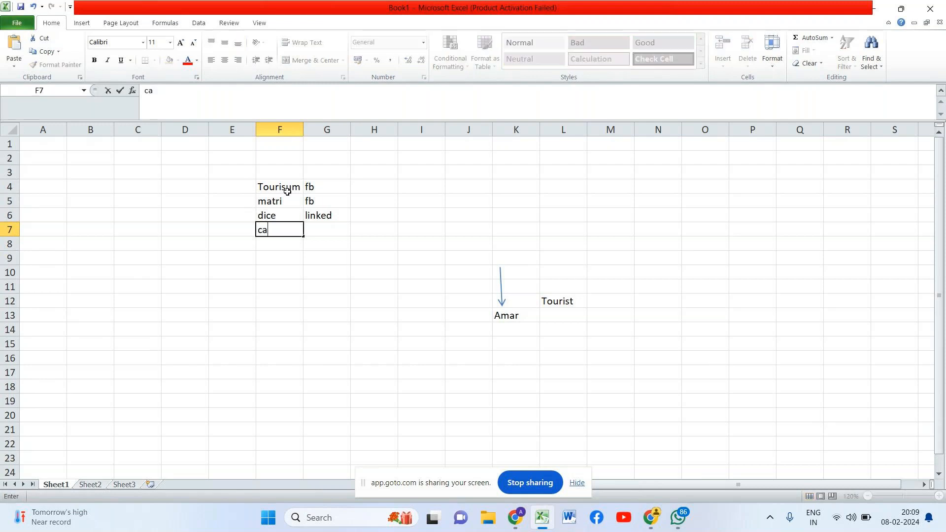
{"action": "type", "text": "r"}
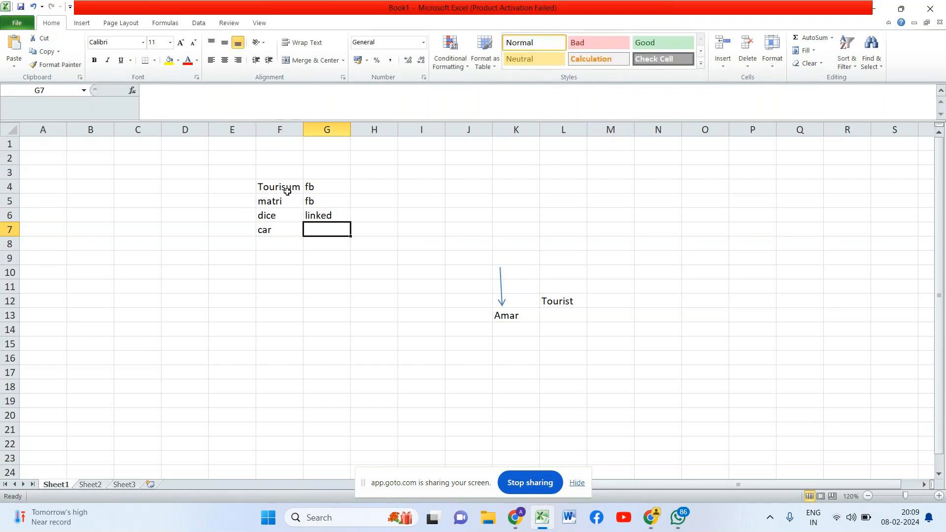
{"action": "left_click", "coordinate": [373, 228]}
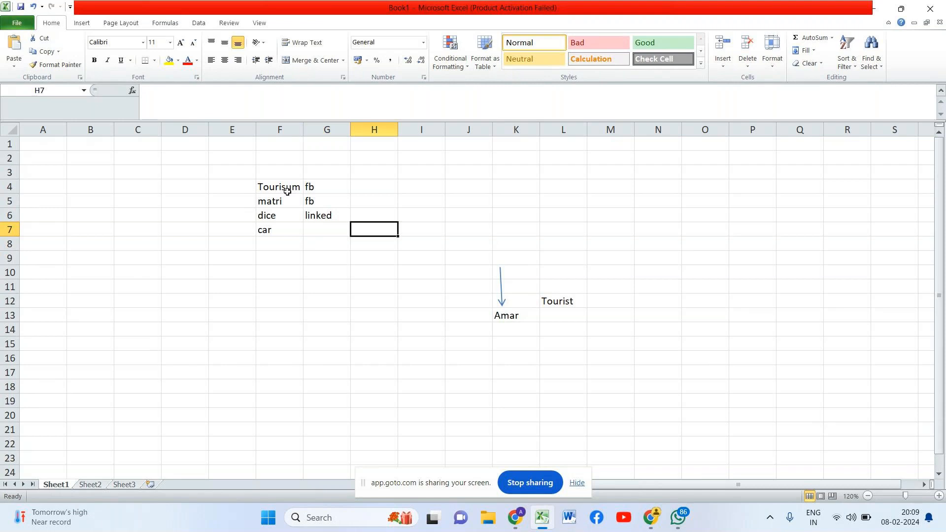
{"action": "left_click", "coordinate": [326, 243]}
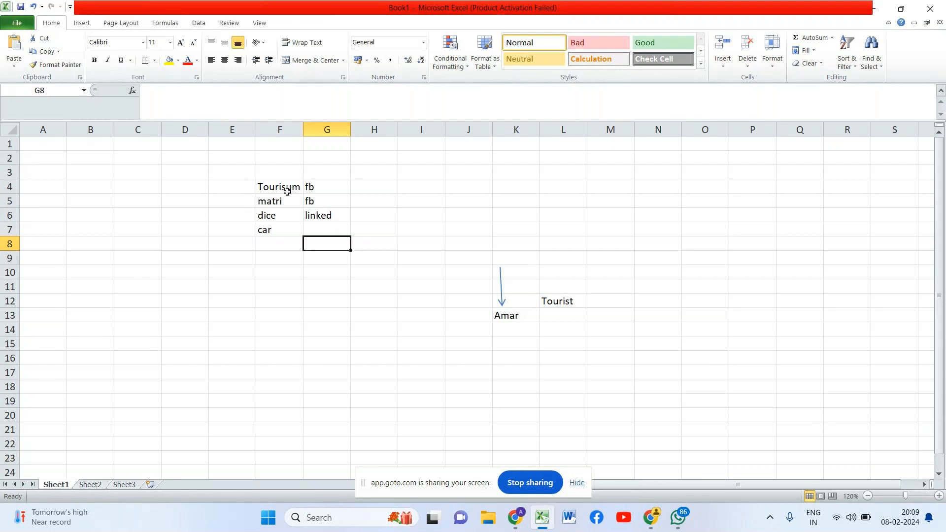
{"action": "left_click", "coordinate": [279, 243]}
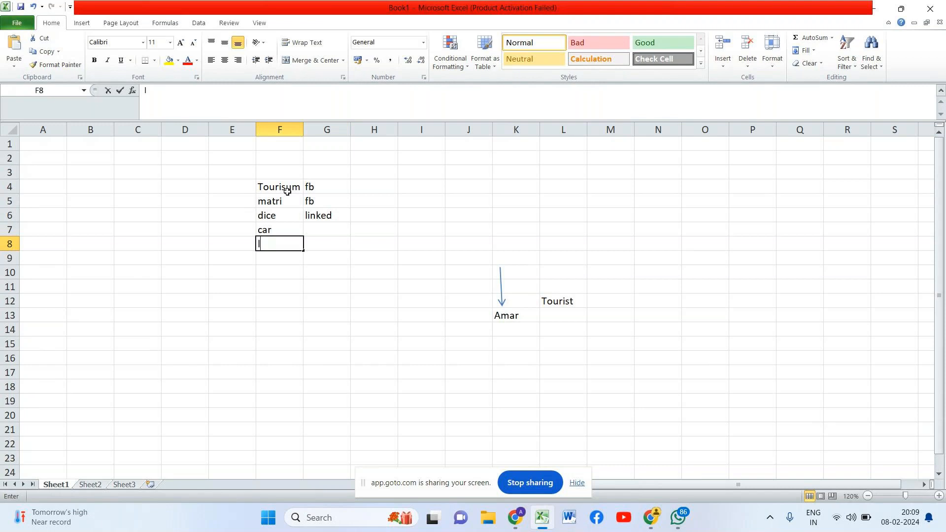
Step: Add 'loan', 'health ins' and 'investment' down column F below car
{"action": "type", "text": "loan"}
{"action": "left_click", "coordinate": [327, 244]}
{"action": "type", "text": "car"}
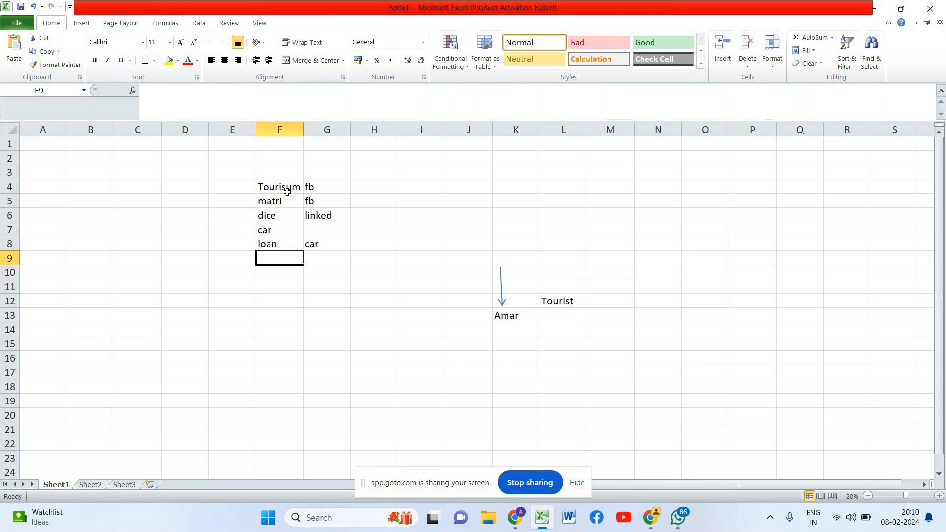
{"action": "type", "text": "ins"}
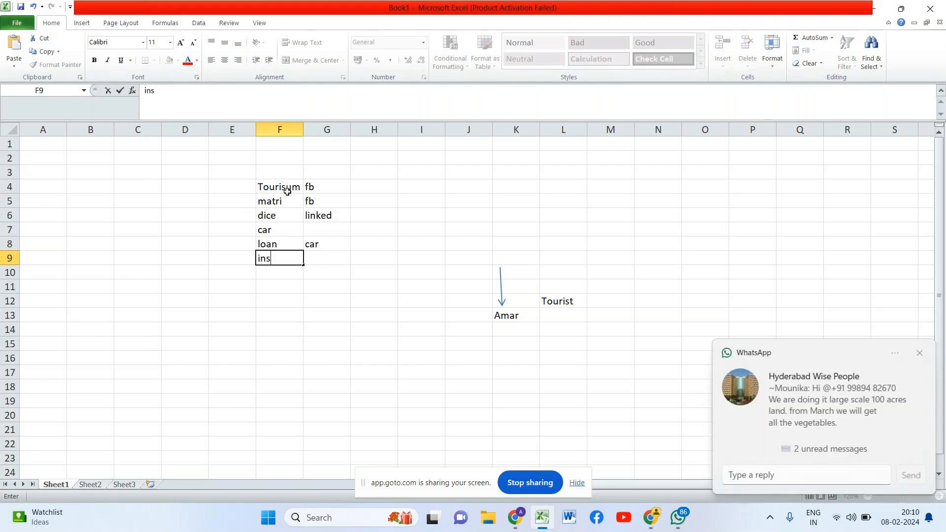
{"action": "type", "text": "health"}
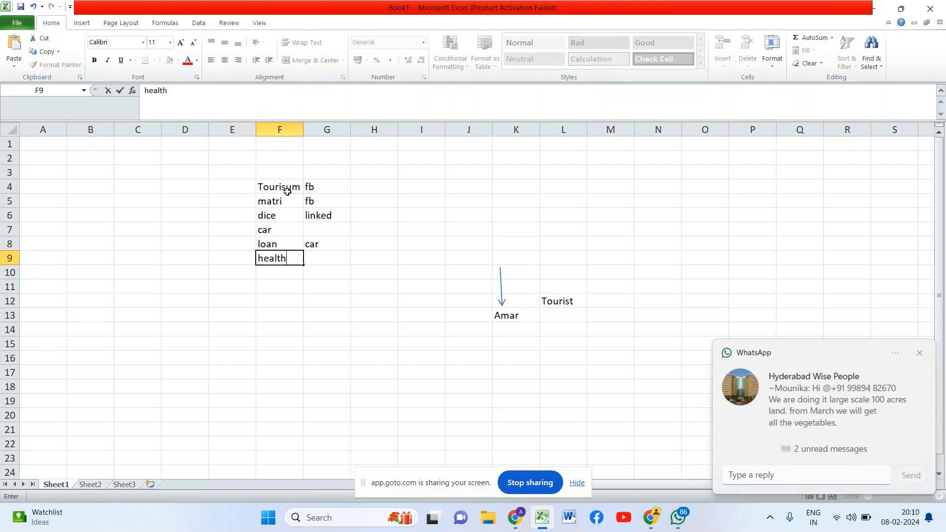
{"action": "type", "text": "ins"}
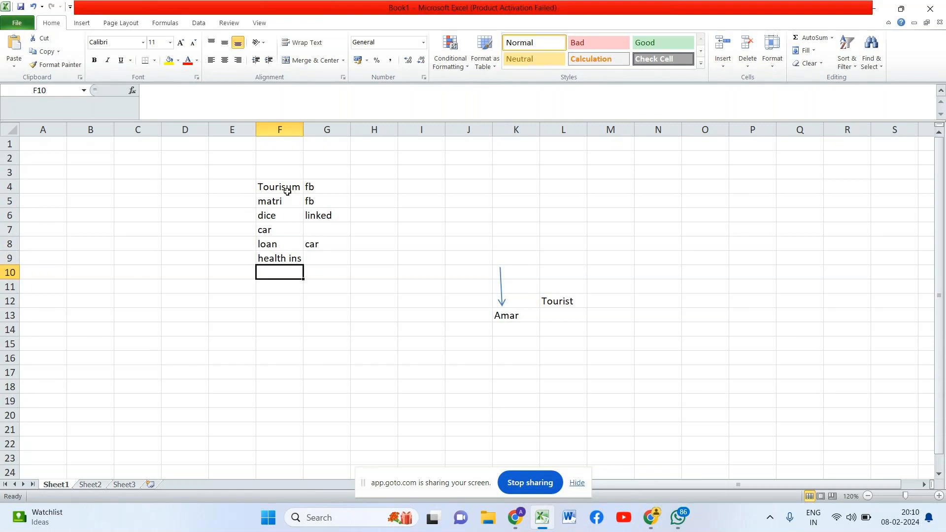
{"action": "type", "text": "i"}
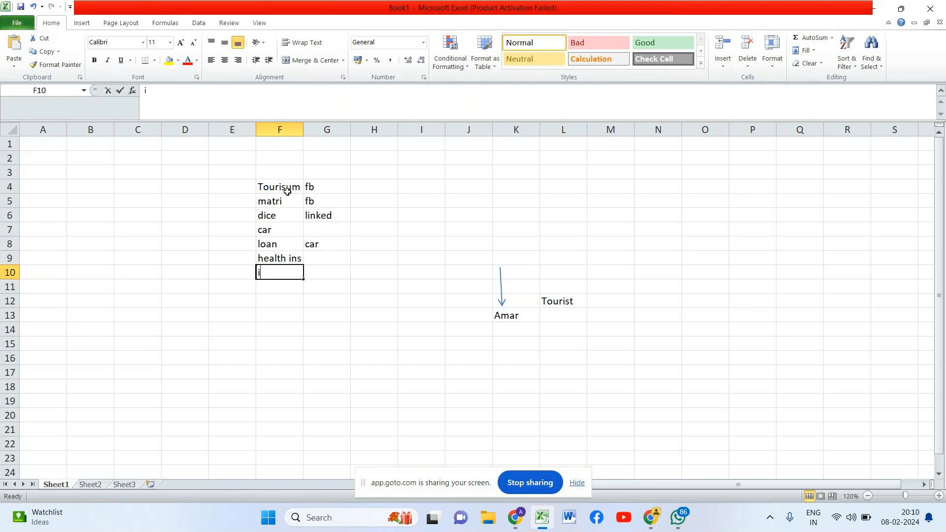
{"action": "type", "text": "inves"}
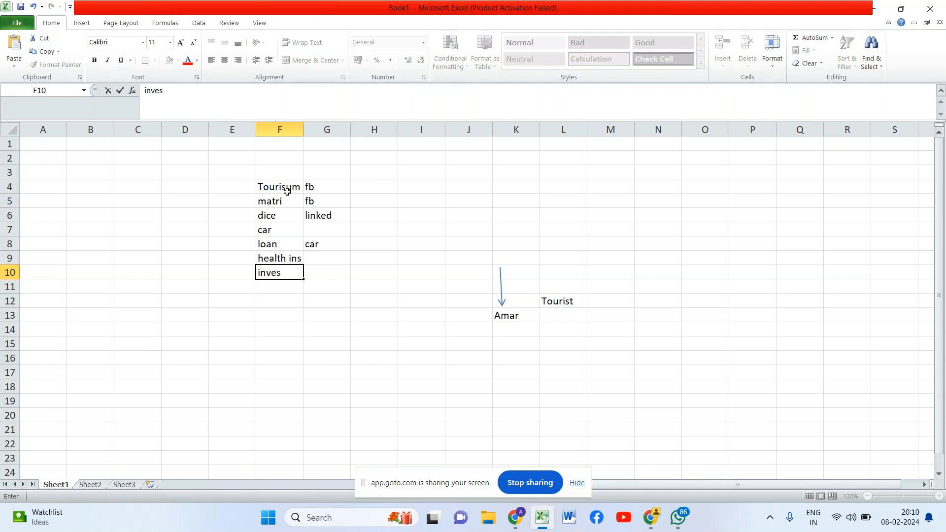
{"action": "type", "text": "tment"}
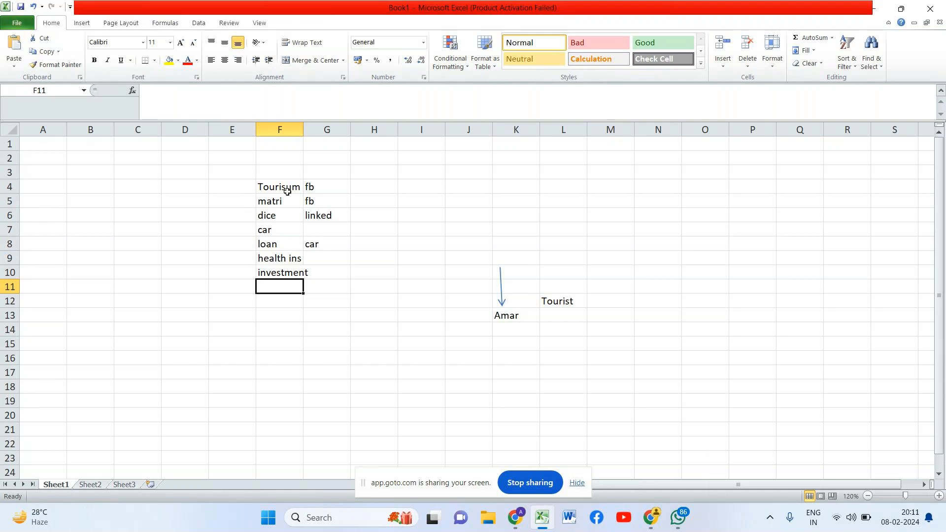
{"action": "type", "text": "health ins"}
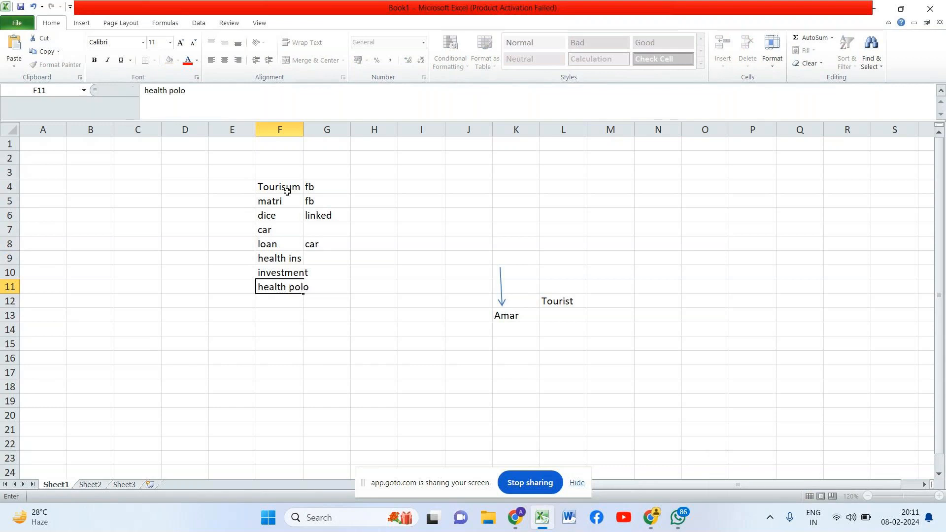
Step: Confirm 'health polo', begin 'health instr', then select the typed entries to clear them
{"action": "key", "text": "enter"}
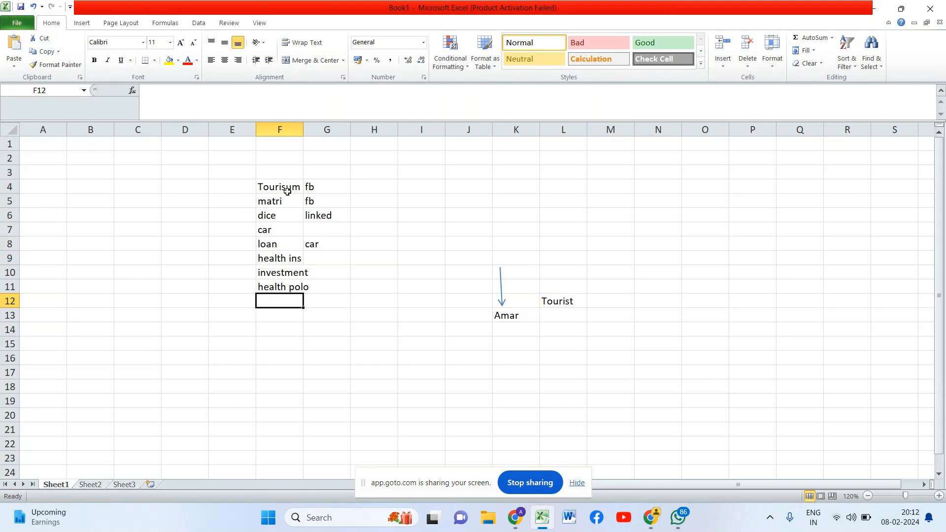
{"action": "type", "text": "health instr"}
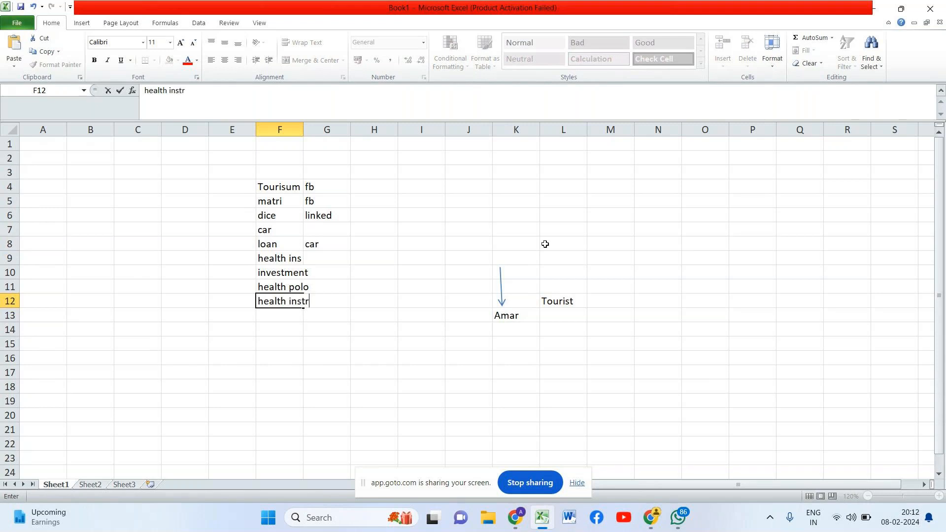
{"action": "left_click", "coordinate": [514, 315]}
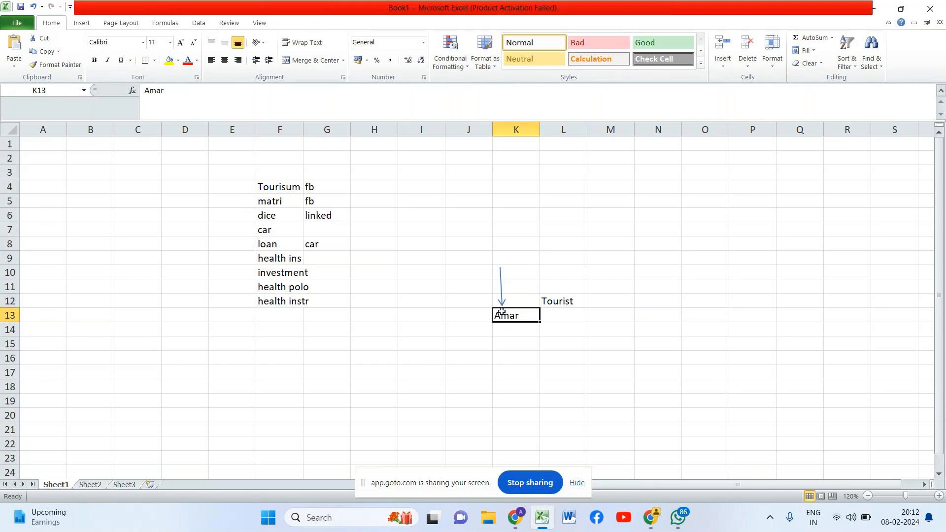
{"action": "left_click_drag", "start_coordinate": [279, 186], "coordinate": [279, 287]}
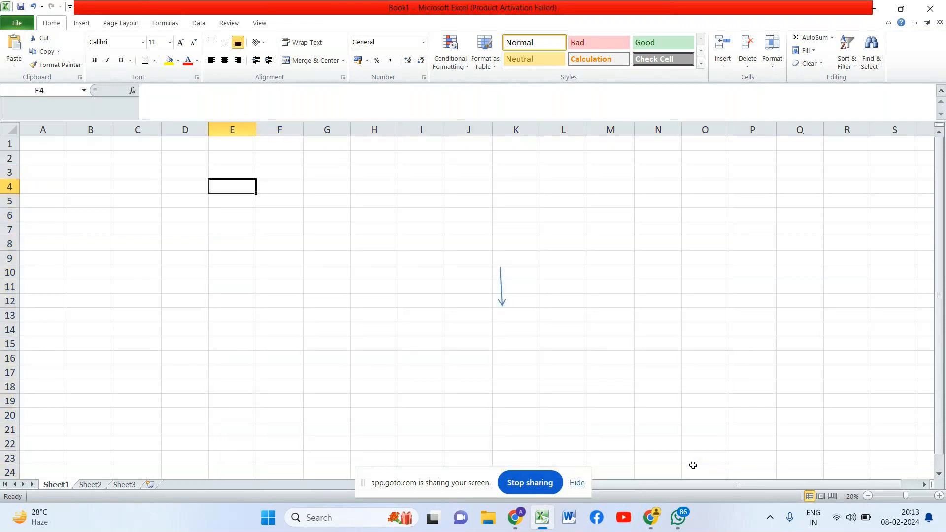
Step: Type 'Banking' in E4 and 'Credit card 1%' in G5
{"action": "type", "text": "Banking"}
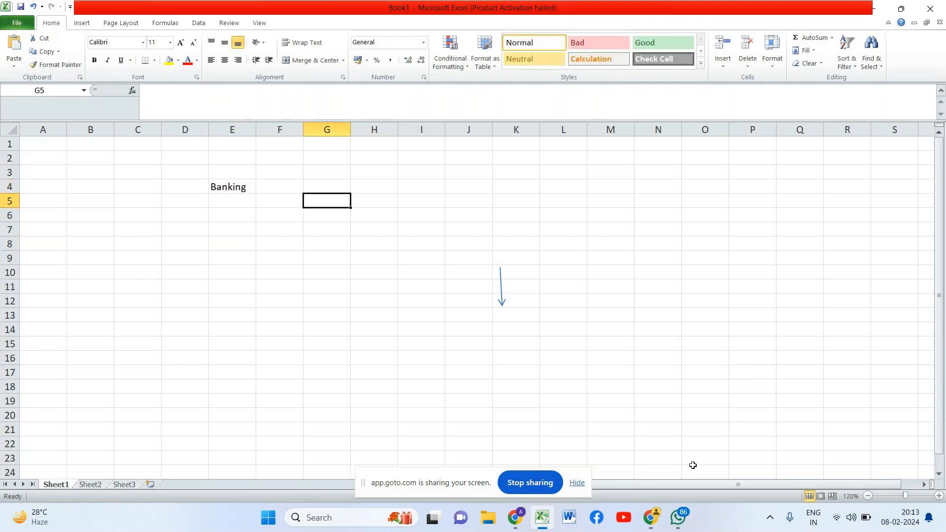
{"action": "type", "text": "Credit"}
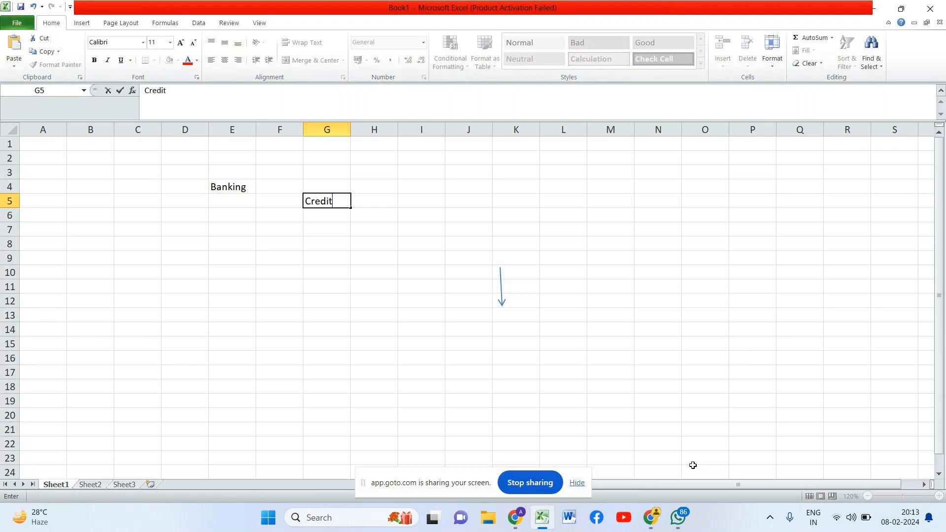
{"action": "type", "text": "card"}
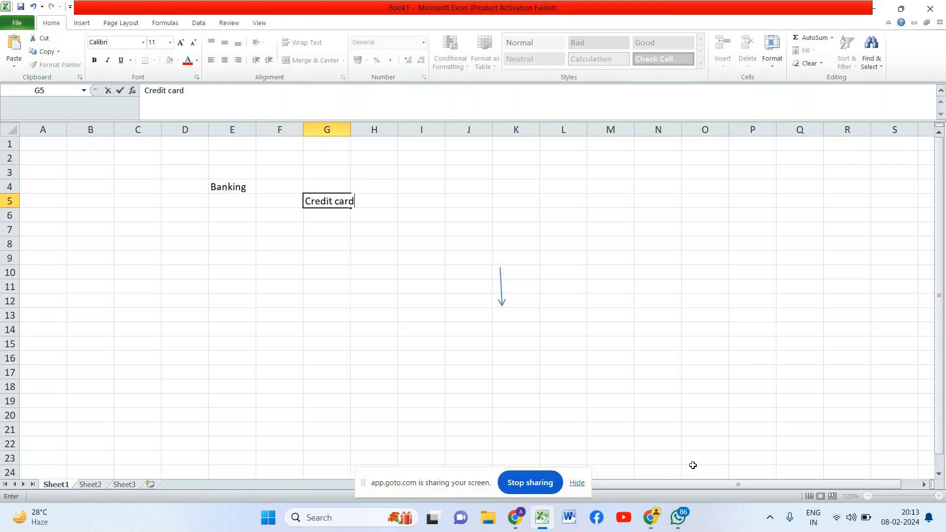
{"action": "type", "text": "1%"}
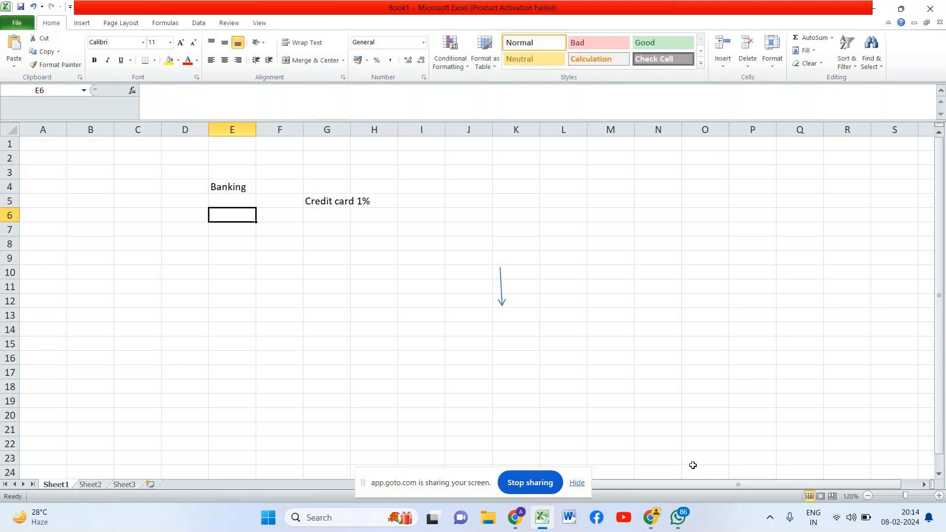
Step: Label E6 'More specific' and enter 'Increase customer' and 'Decrease the default' in G7:G8
{"action": "type", "text": "More speci"}
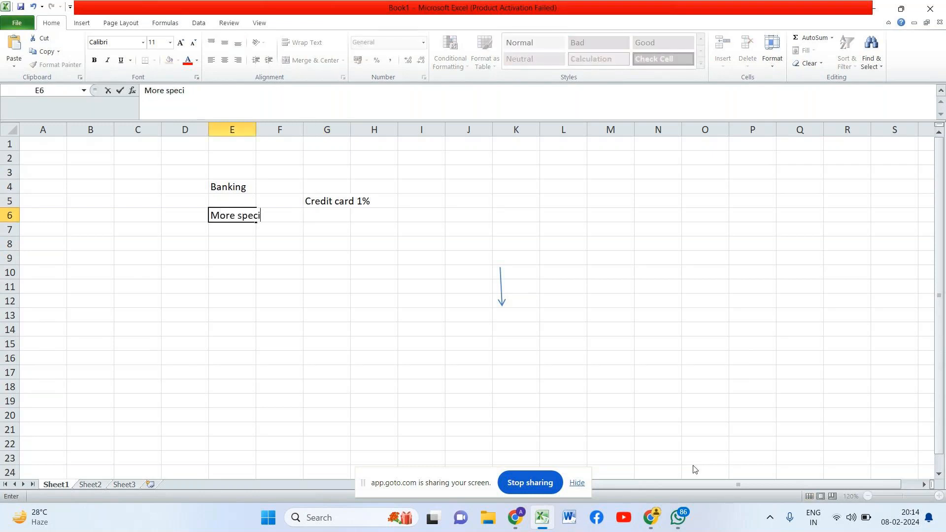
{"action": "type", "text": "fi"}
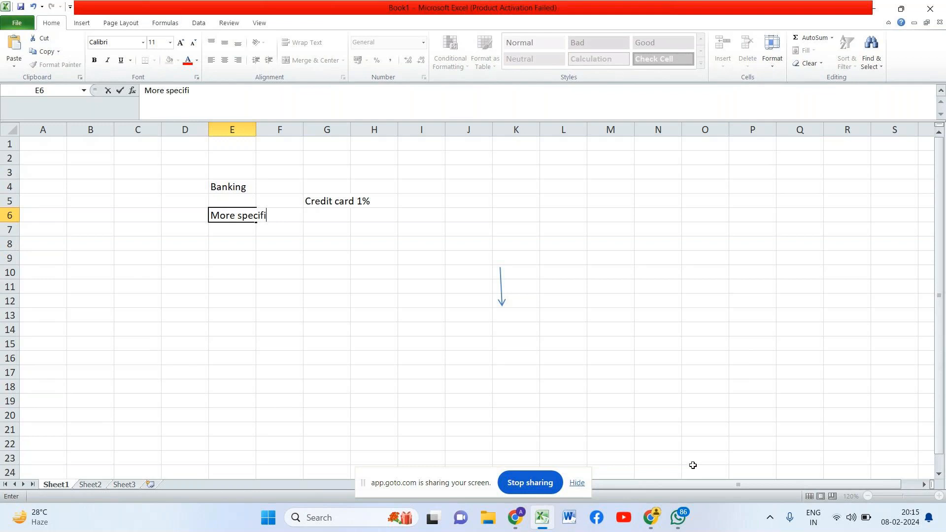
{"action": "key", "text": "enter"}
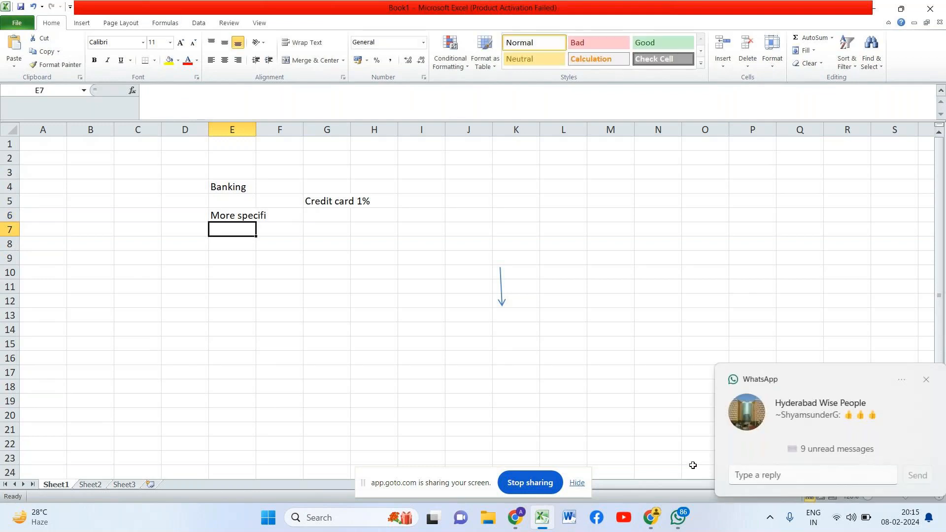
{"action": "type", "text": "Increase cust"}
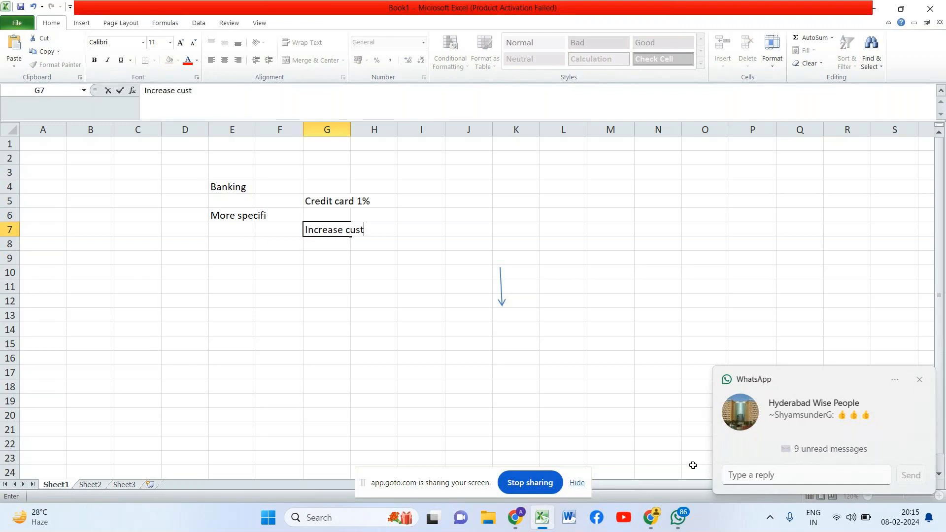
{"action": "type", "text": "omer"}
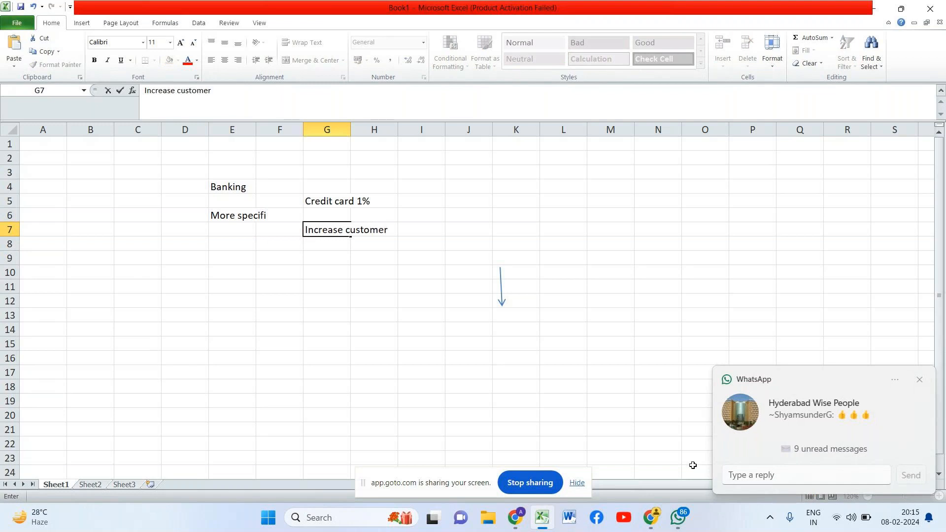
{"action": "type", "text": "Decrese the"}
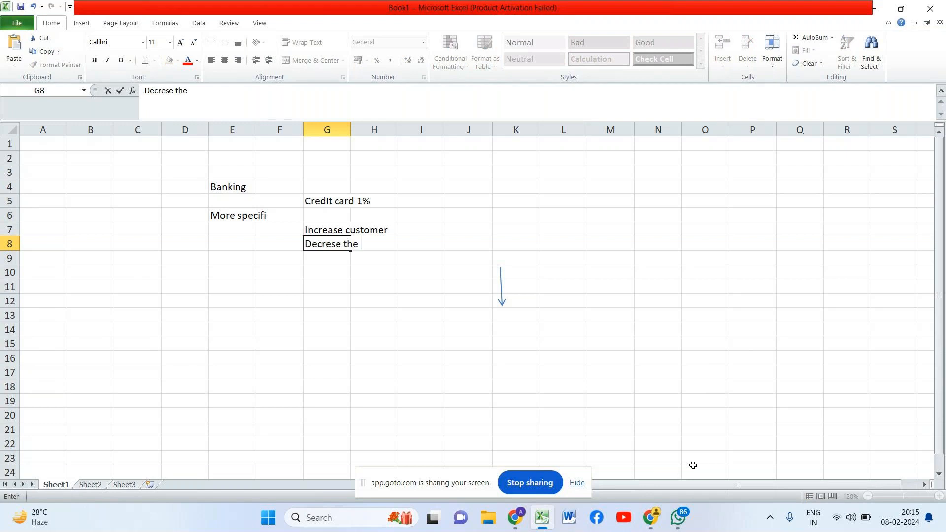
{"action": "type", "text": "defaul"}
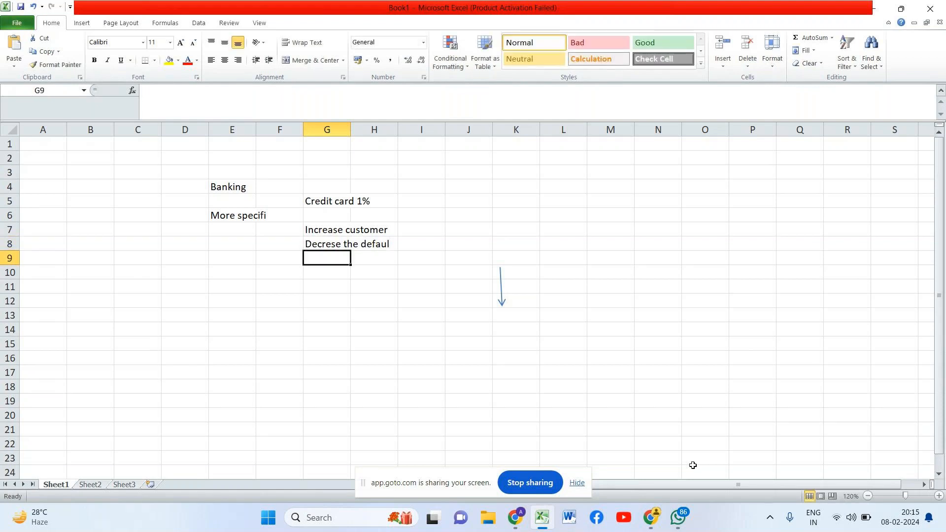
Step: Type 'different tax for different type of people' into G9
{"action": "type", "text": "different tax"}
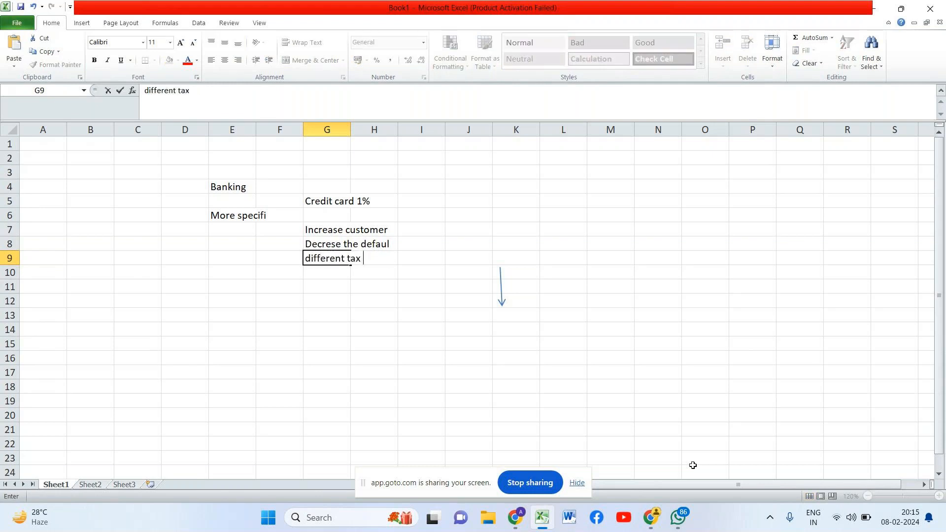
{"action": "type", "text": "for different of t"}
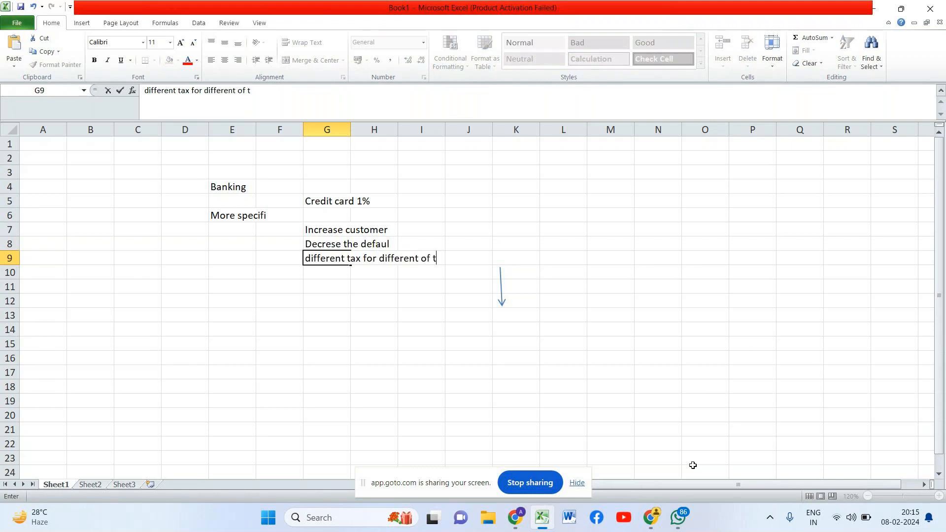
{"action": "type", "text": "ype of people"}
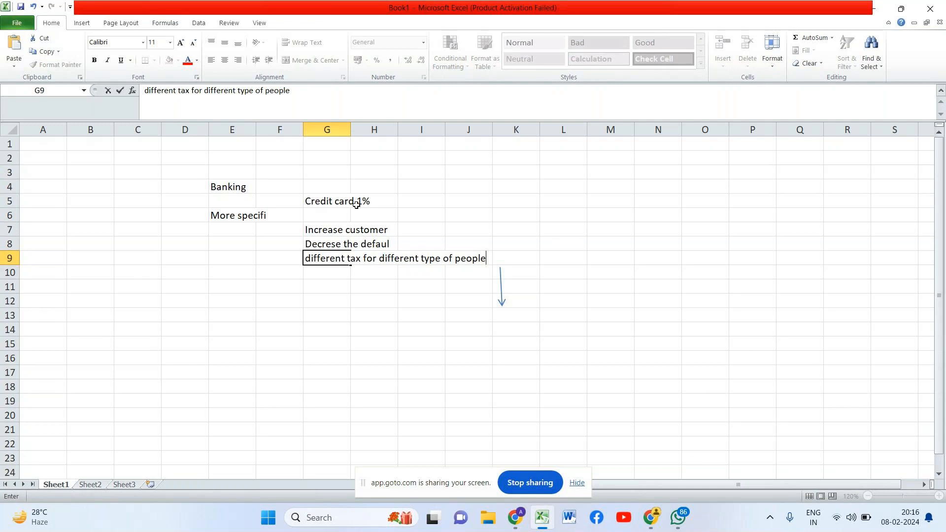
Step: Commit the 'different taxes' goal, then quit Excel and discard Book1's unsaved changes
{"action": "left_click", "coordinate": [373, 201]}
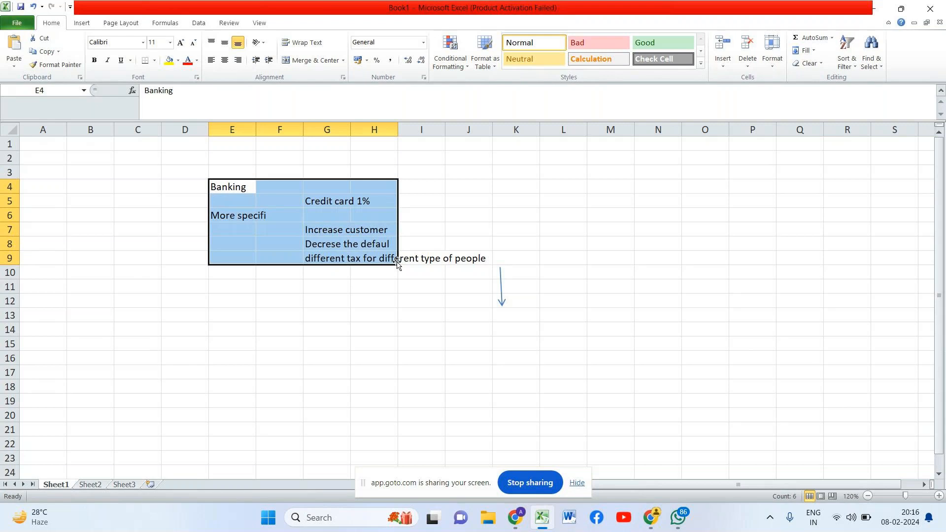
{"action": "left_click", "coordinate": [928, 8]}
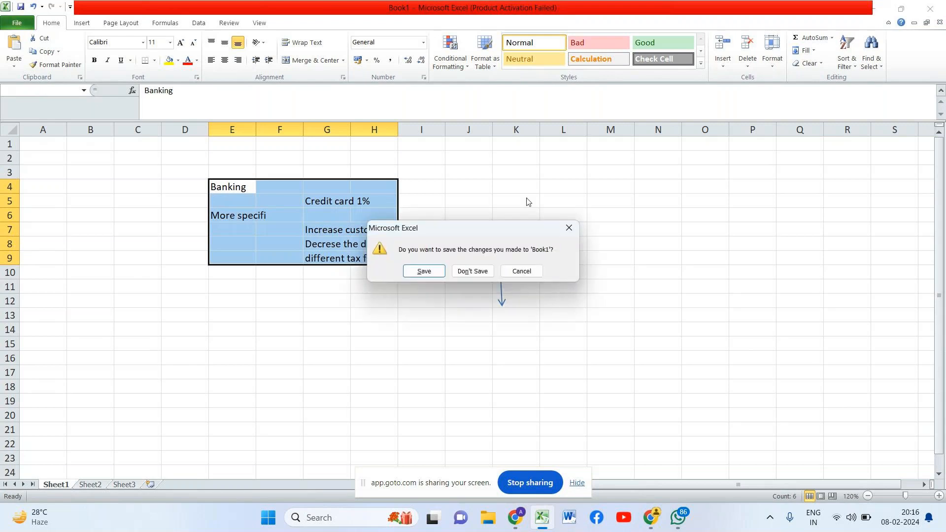
{"action": "left_click", "coordinate": [472, 271]}
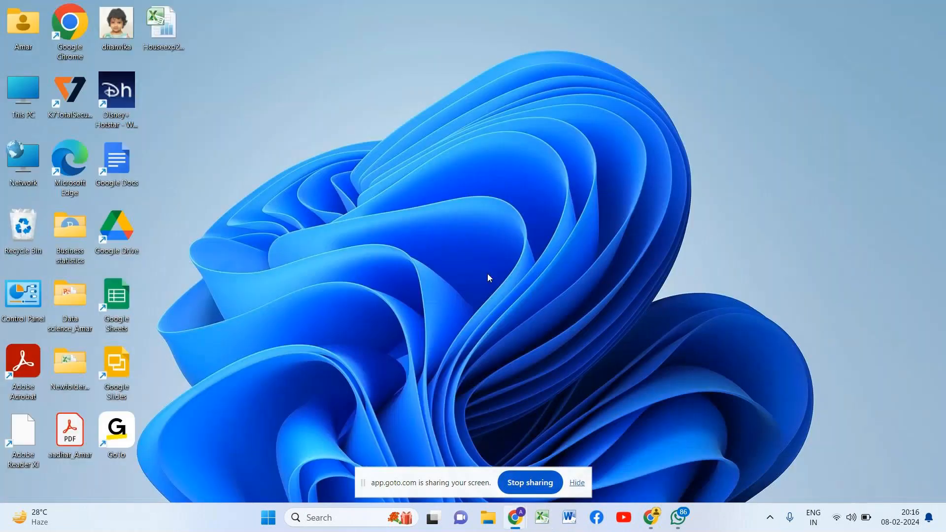